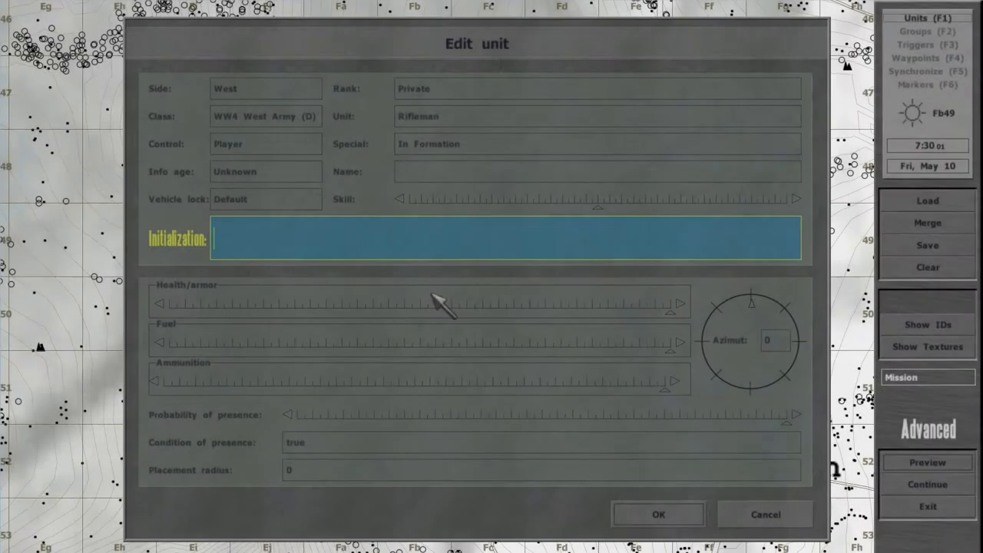
- Draft myWeapon=primaryWeapon player in the player's init, then replace it with just x
type("myWeapon")
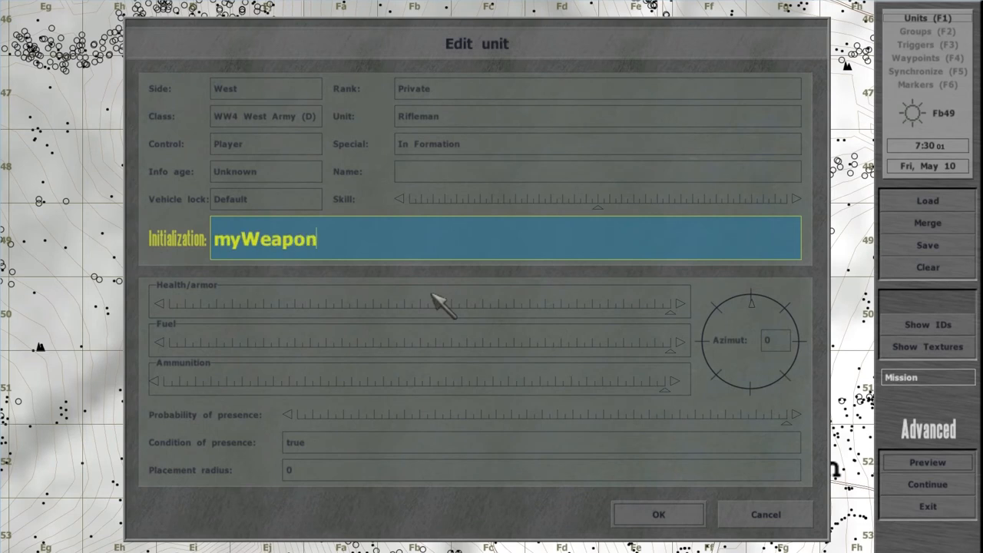
type("=primaryWeapon player; hint")
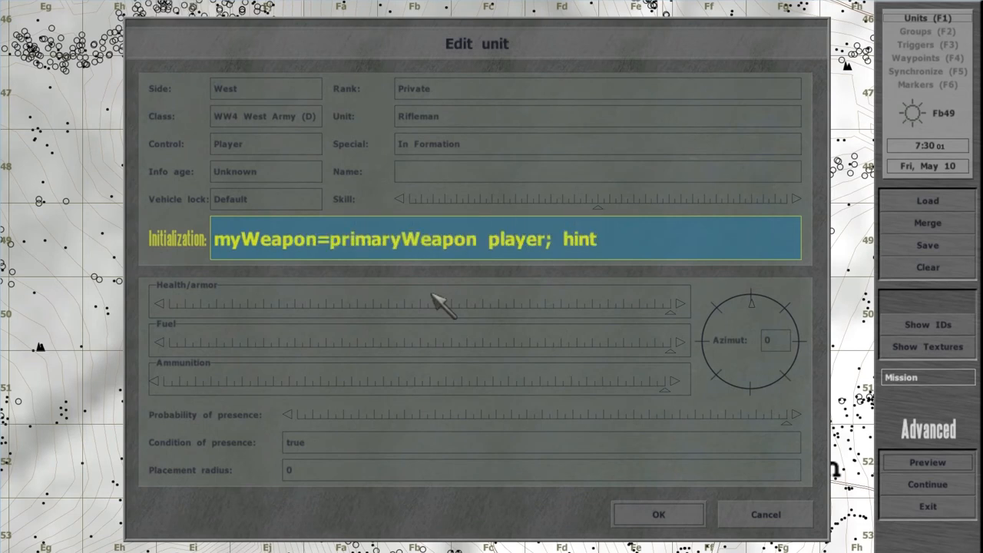
type("myWeapon")
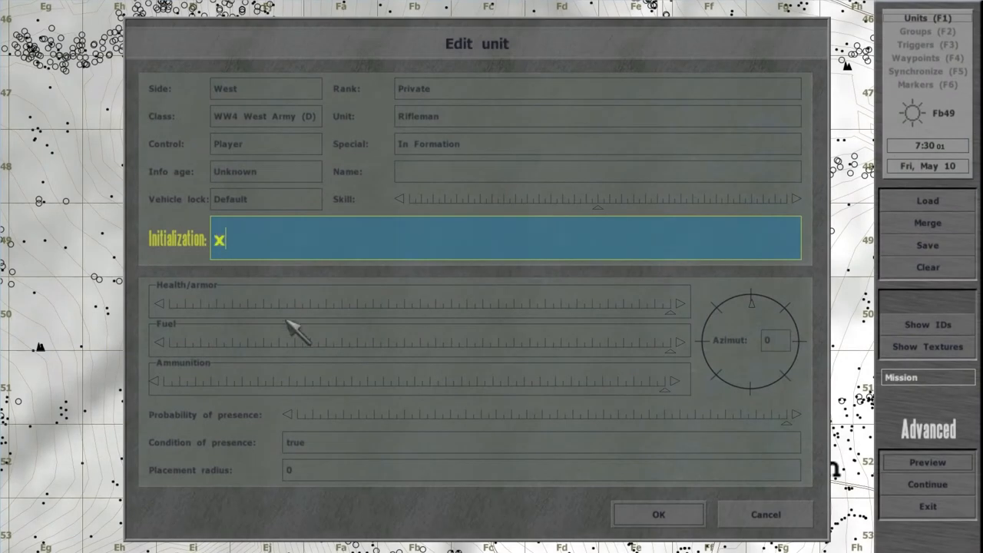
- Apply x=1; hint format ["%1", x], then rework it into x=2; b=x hinting b
type("=1; hint")
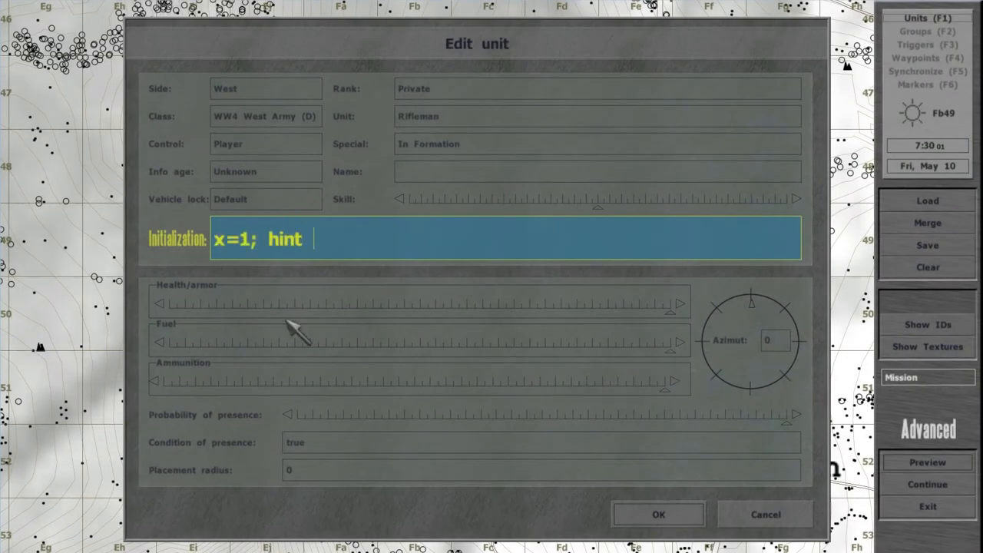
type("Format [\"%1")
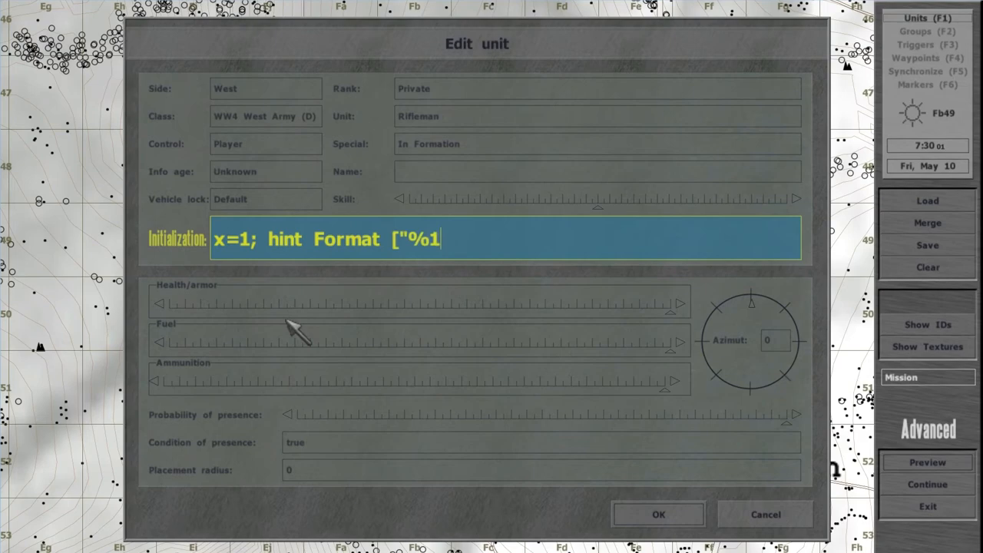
type("\", x]")
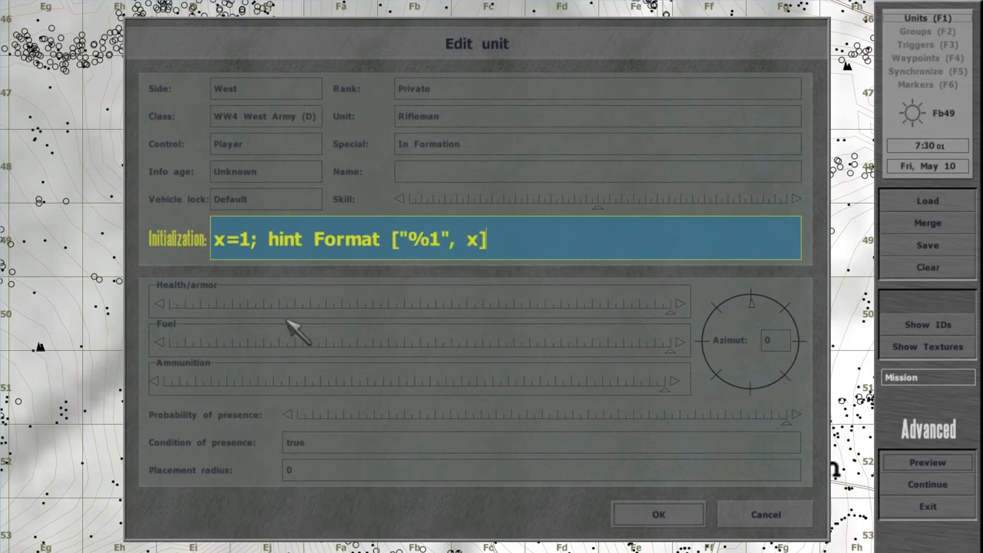
left_click(928, 461)
type("x=2; b=")
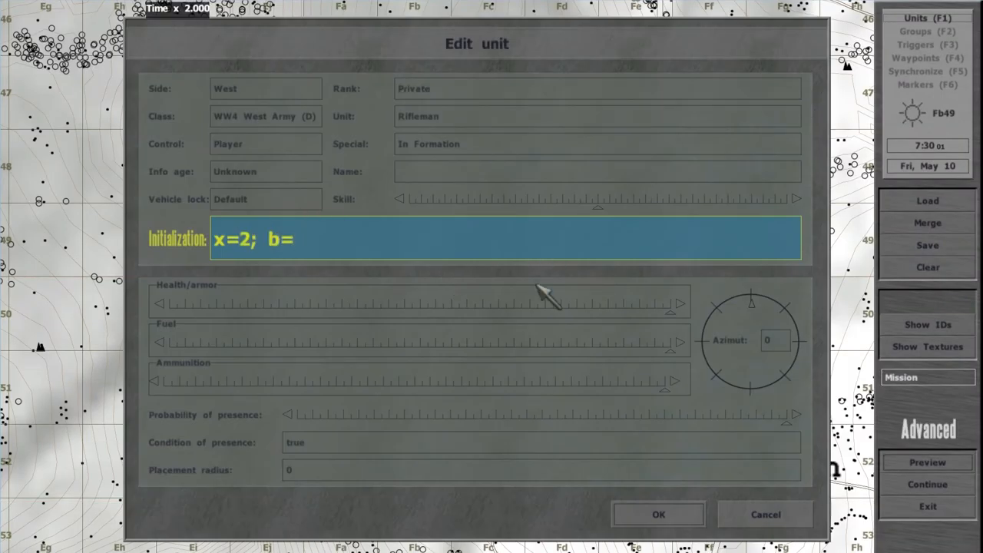
type("x;  hint  Format  [\"%1\",  b")
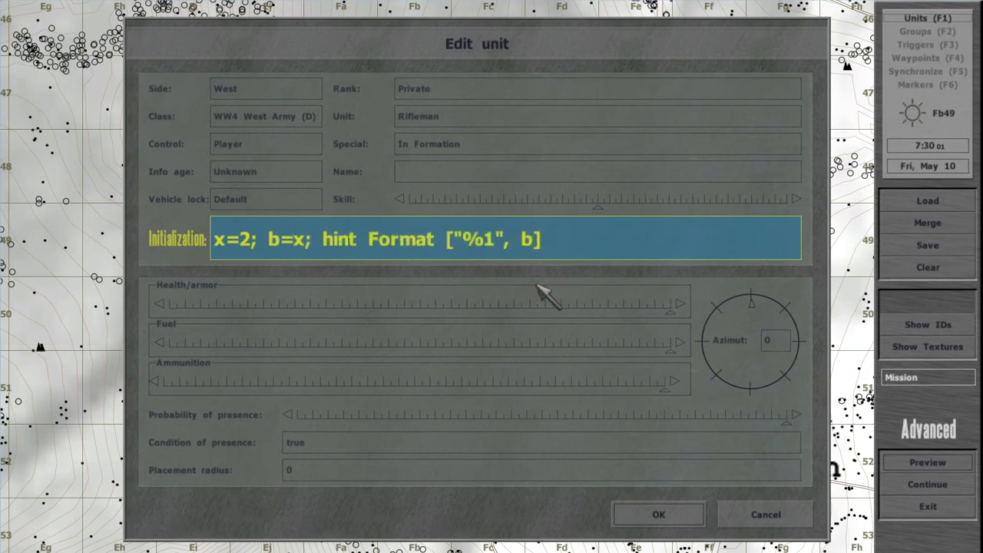
left_click(931, 461)
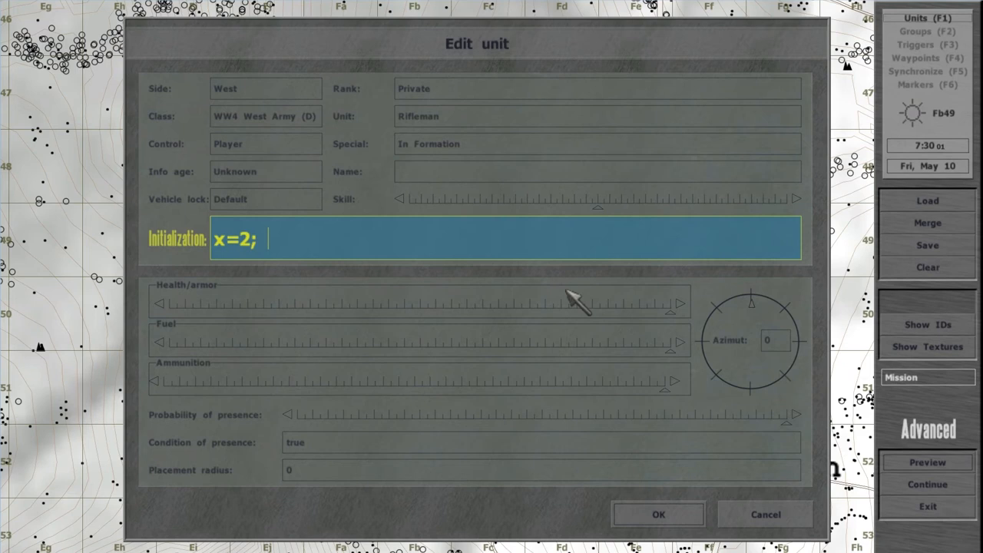
- Apply init x=2; x=x+2; hint format ["%1", x] to the rifleman
type("x=x+2; hint Format")
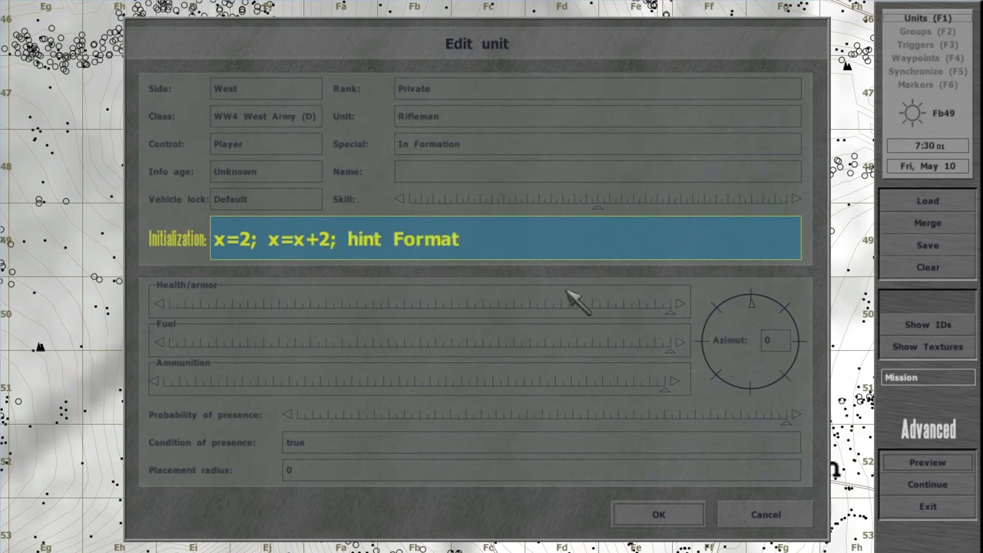
type("[\"%1\", x]")
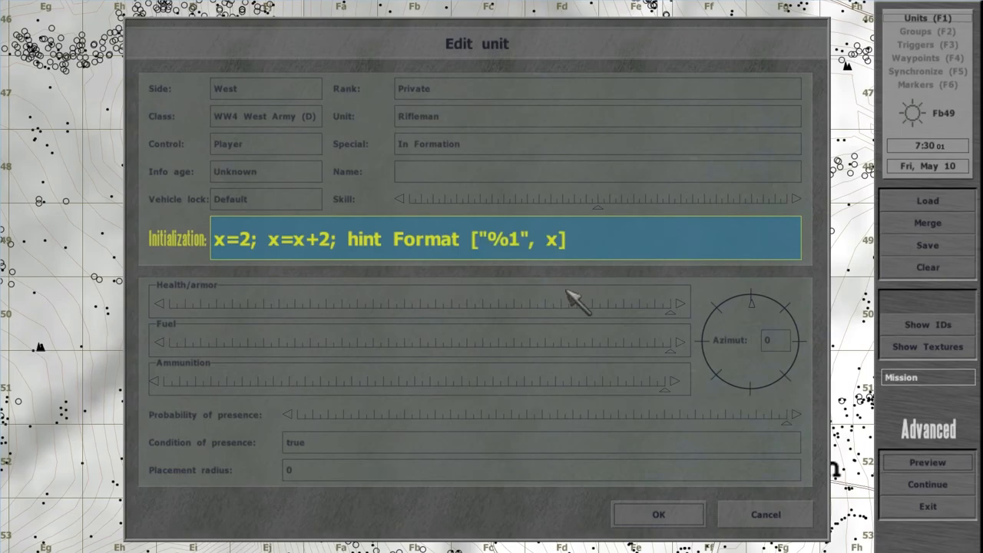
left_click(927, 462)
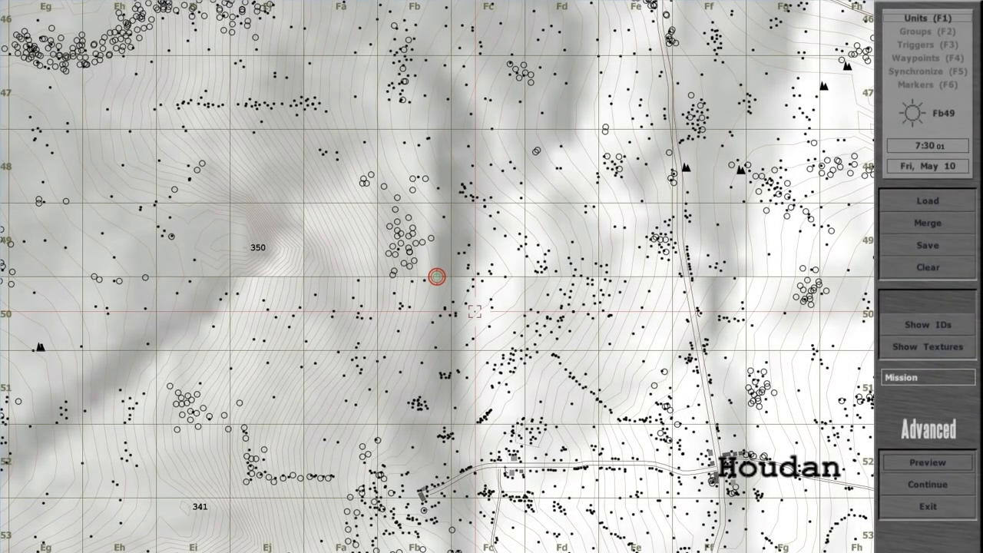
- Close the player's settings unchanged, then name the second rifleman unit1
double_click(436, 277)
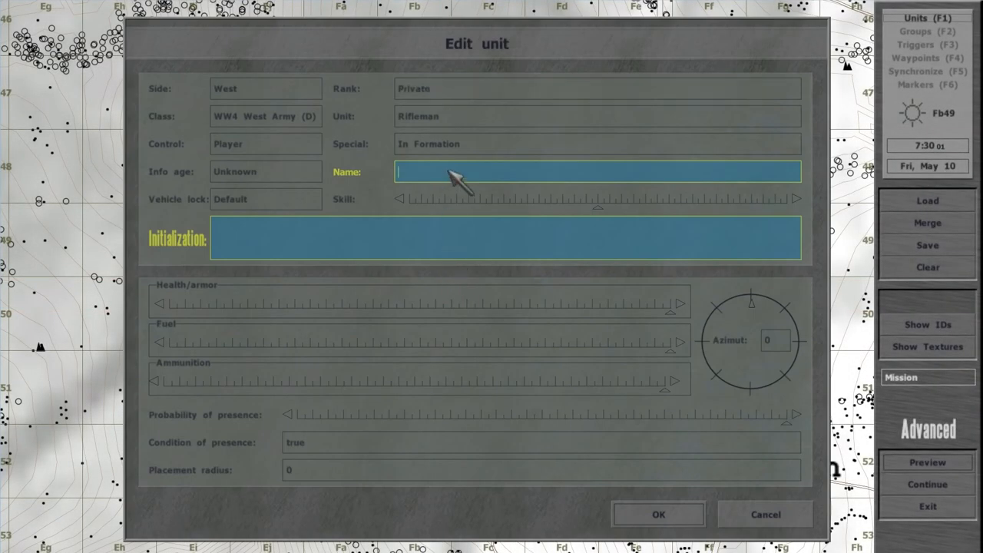
mouse_move(461, 204)
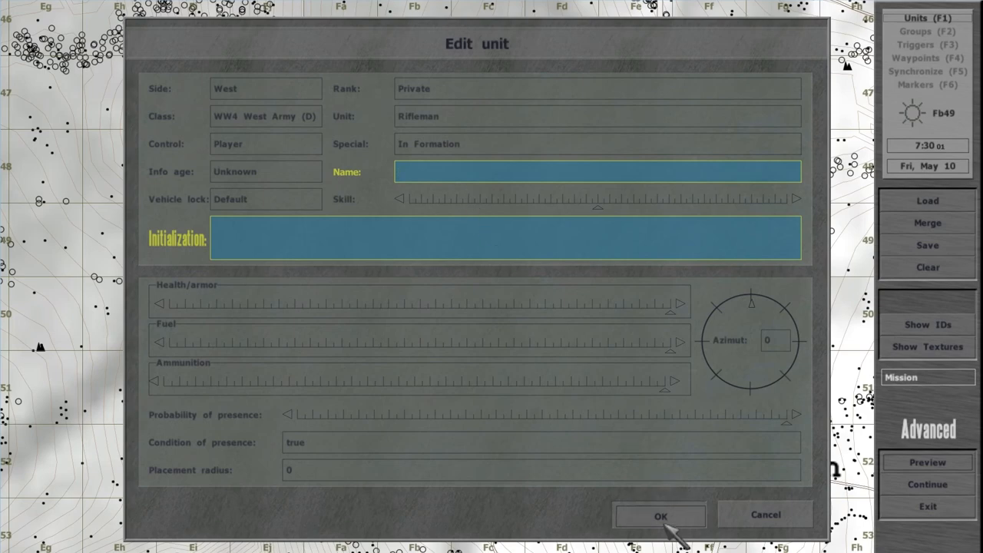
left_click(660, 514)
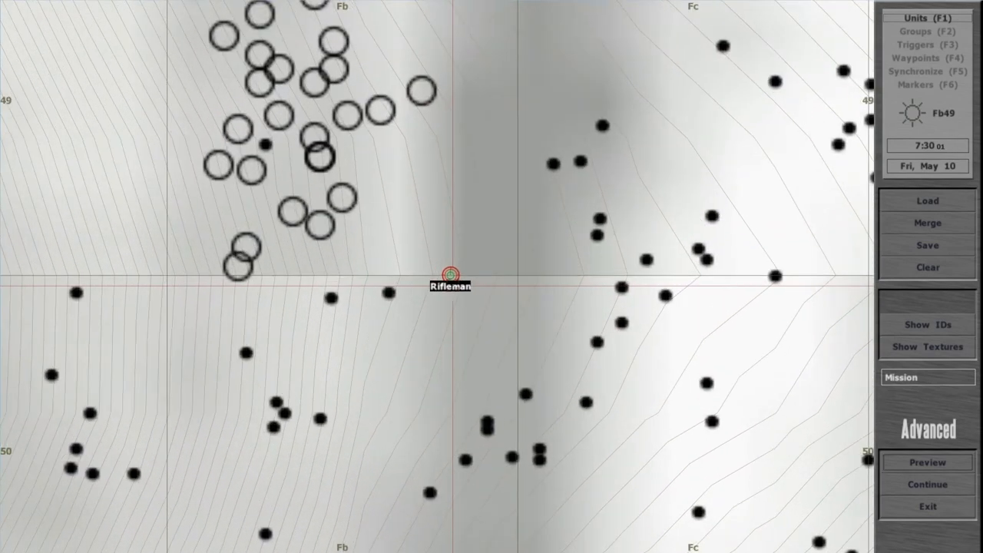
double_click(446, 278)
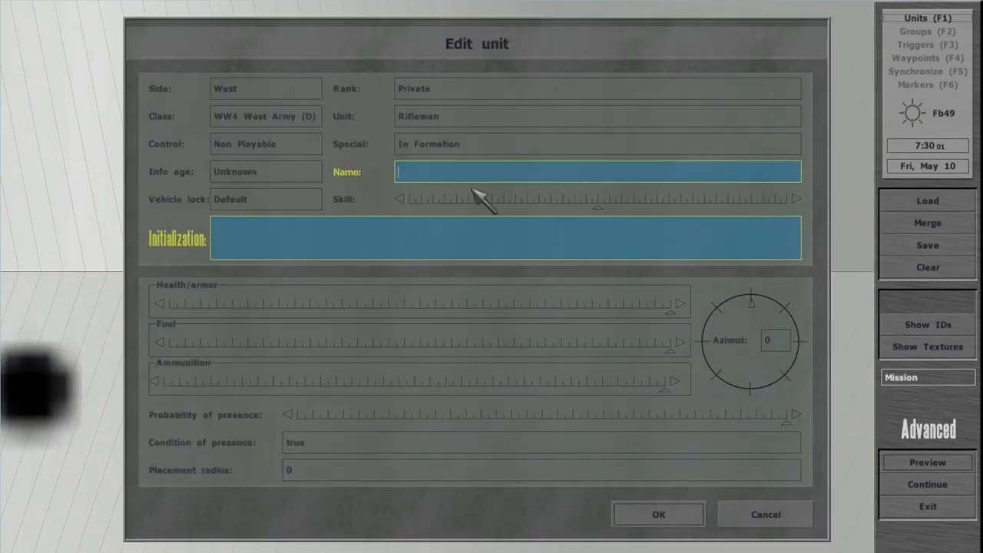
type("unit1")
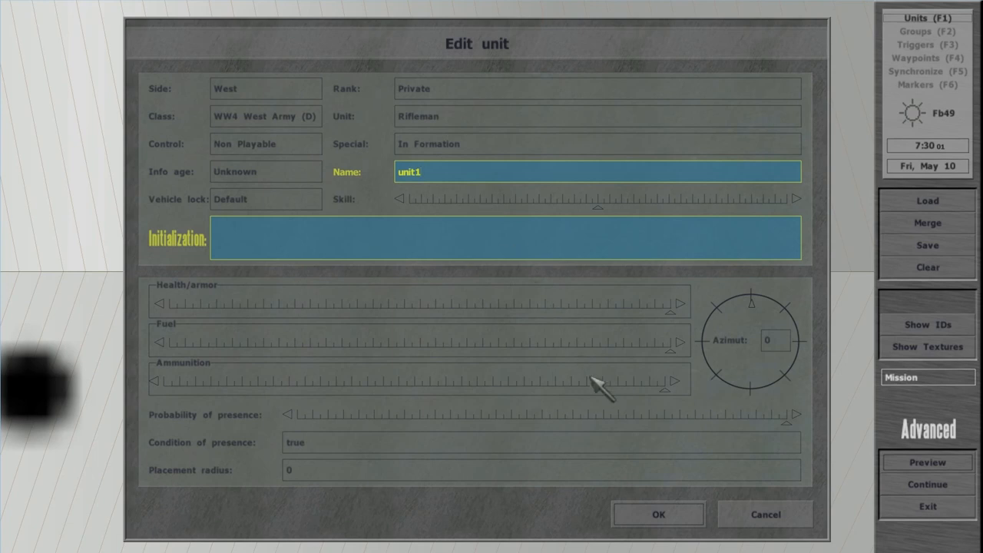
left_click(663, 514)
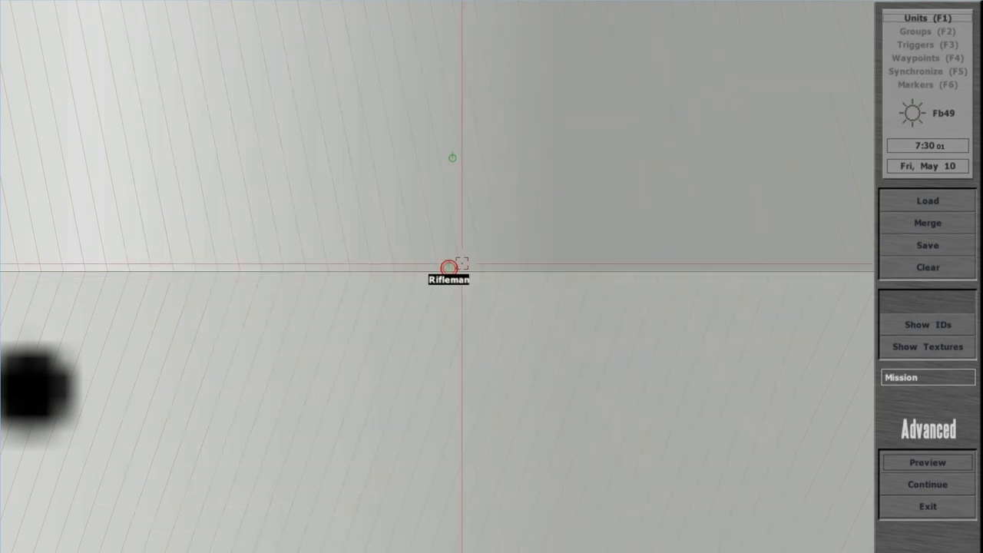
- Set the player's init to "unit1 doWatch this" and apply it, then apply the revised version
double_click(448, 268)
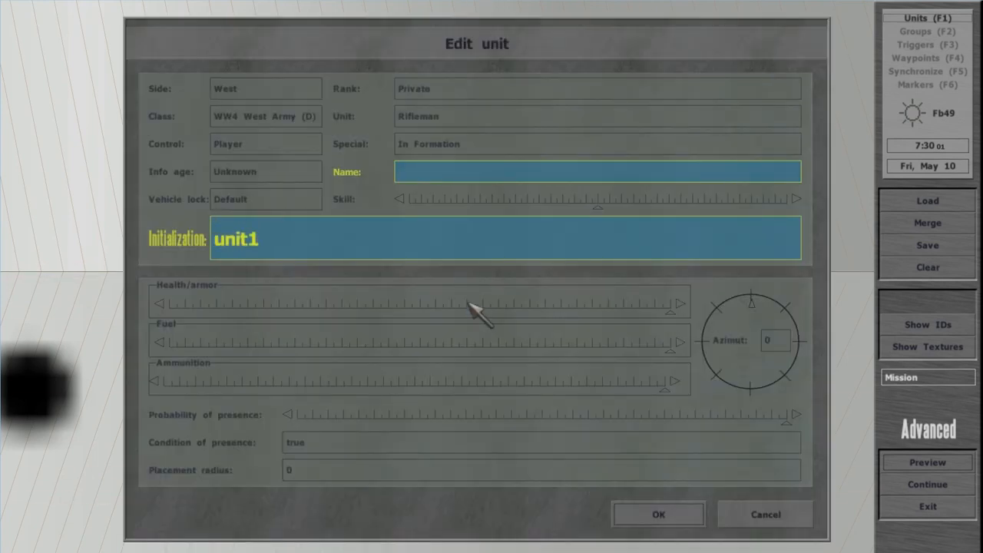
type("doWatch this")
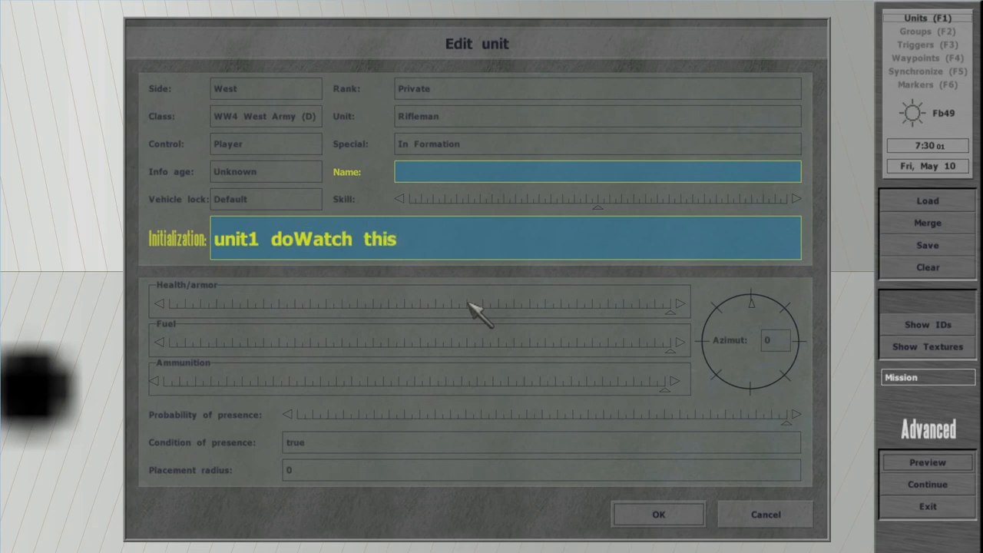
left_click(928, 461)
type("dowatch=10; ")
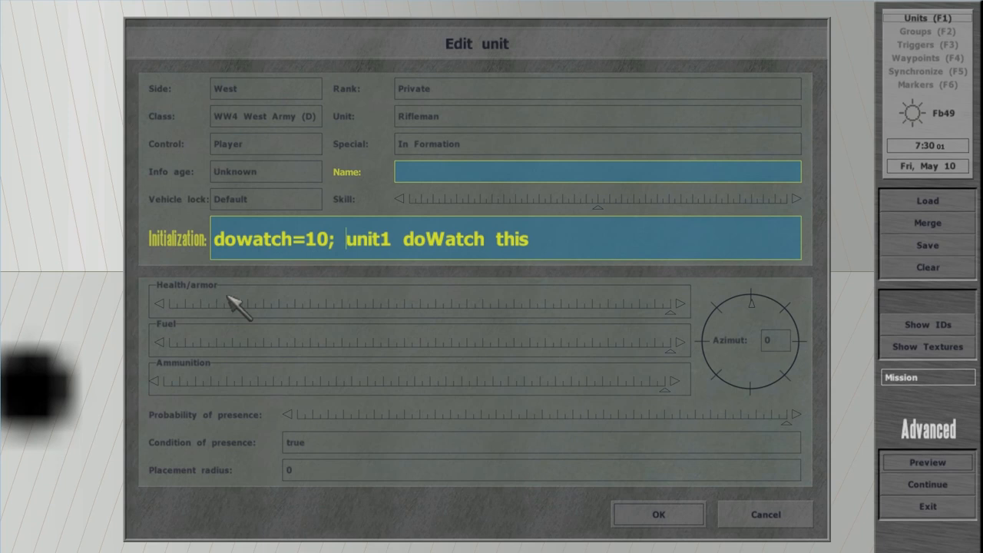
left_click(922, 462)
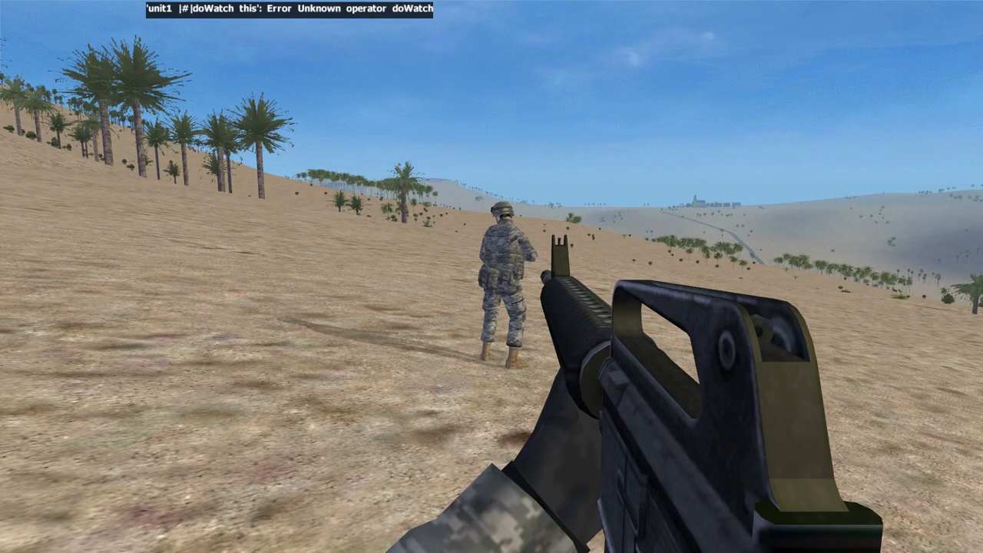